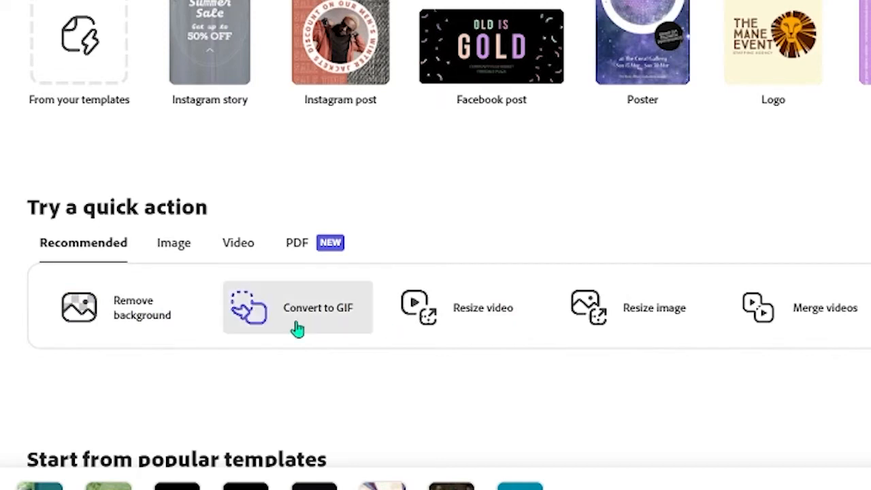
mouse_move(828, 318)
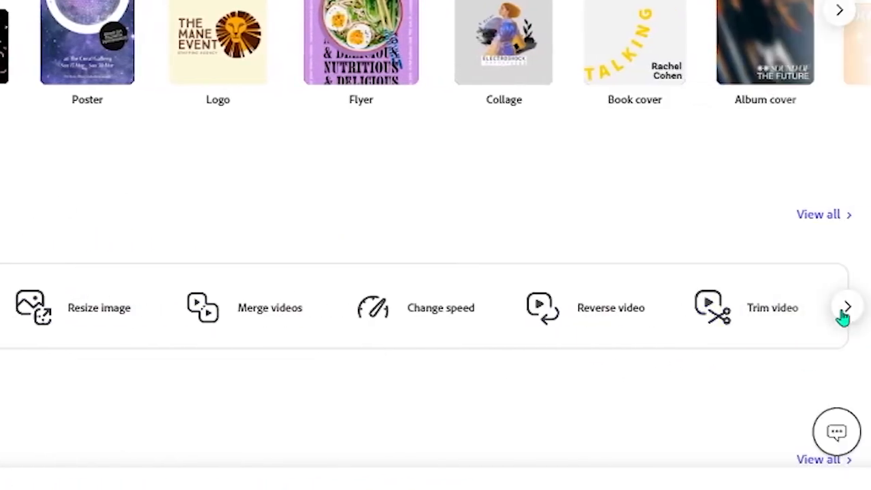
Page twice through the quick actions carousel and scroll the home screen up and down
left_click(849, 307)
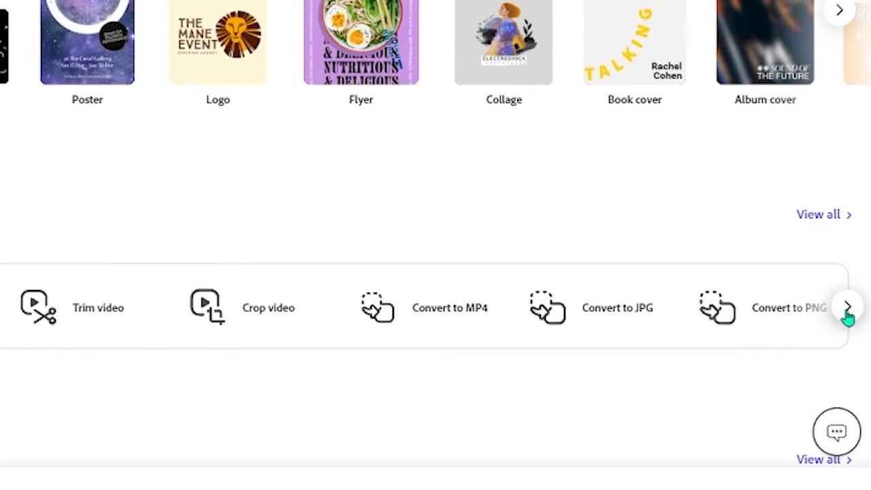
left_click(848, 307)
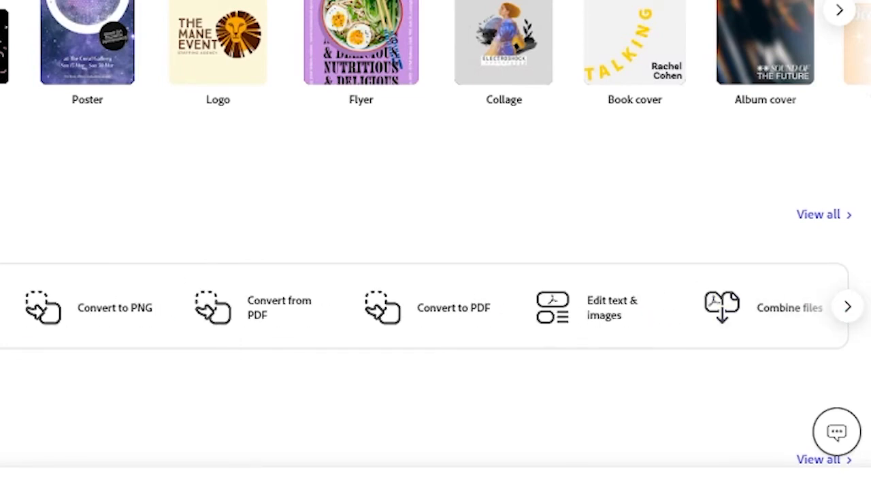
scroll("up", 3)
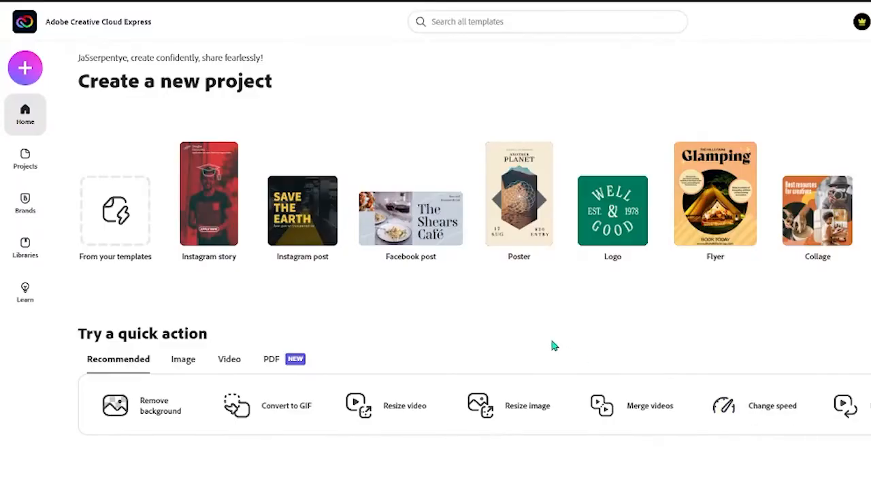
scroll("down", 3)
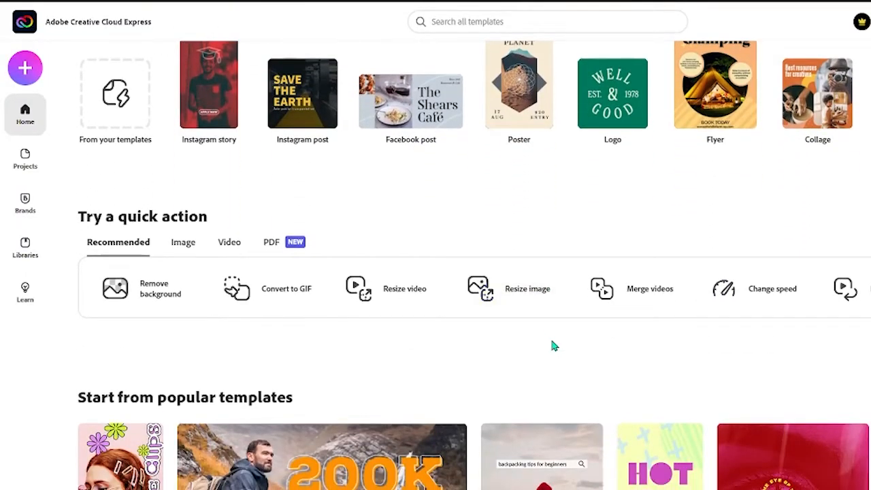
scroll("down", 3)
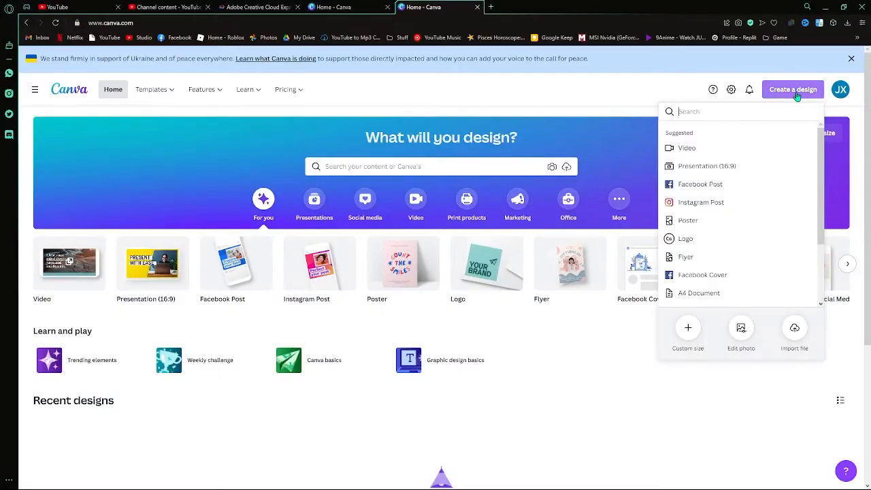
mouse_move(700, 169)
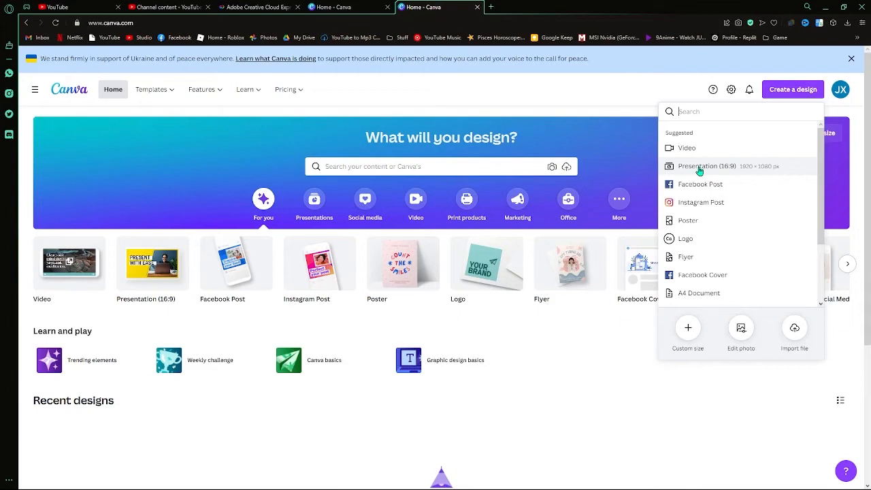
mouse_move(672, 184)
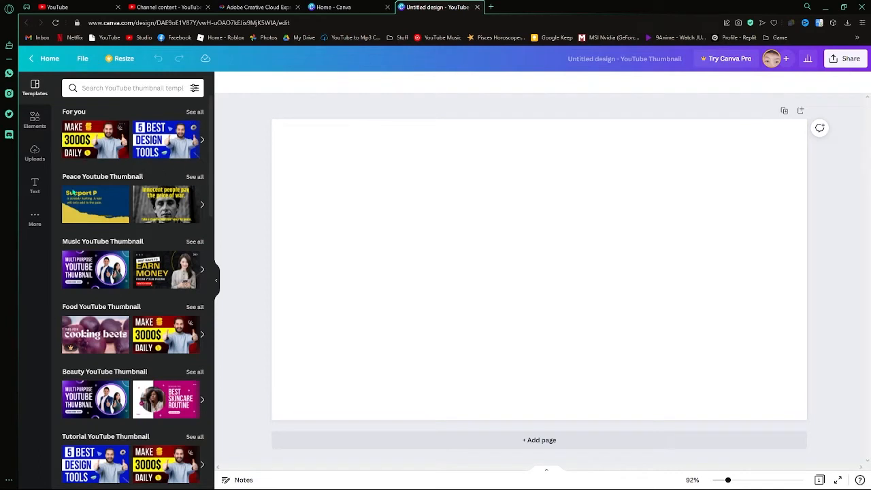
mouse_move(172, 274)
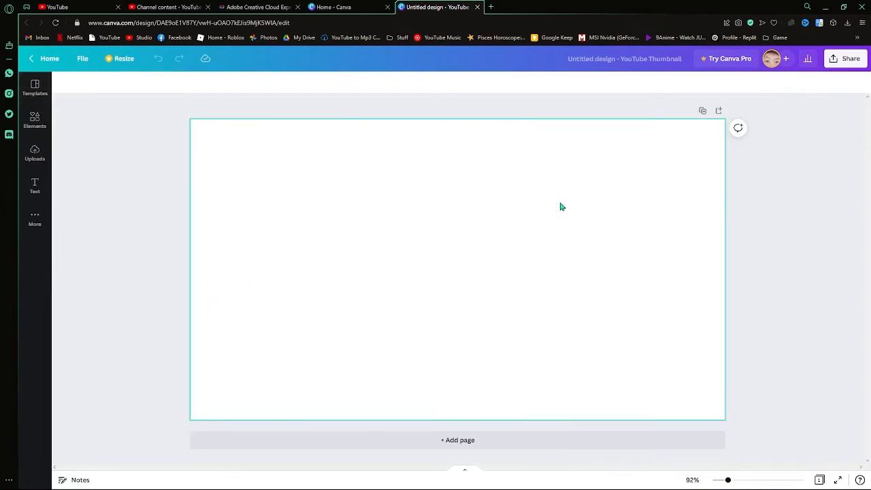
Browse the Colors, Animation and Background options, then scroll through the Design variations
left_click(256, 7)
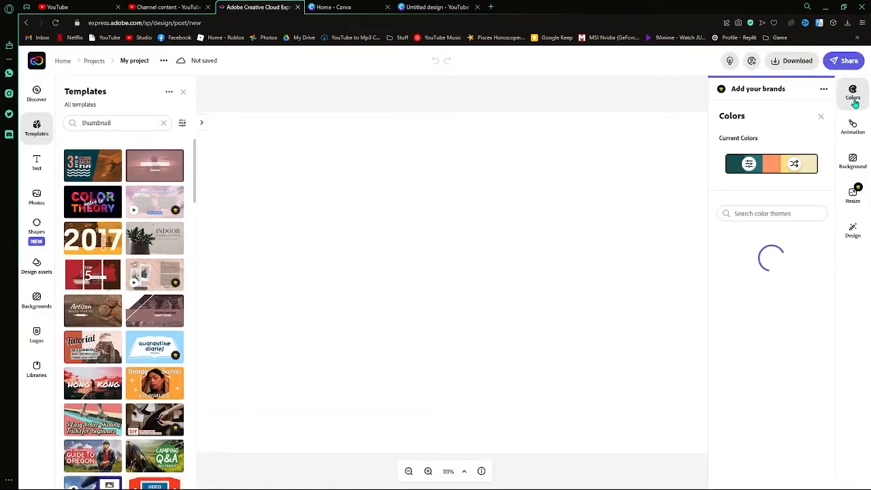
left_click(853, 126)
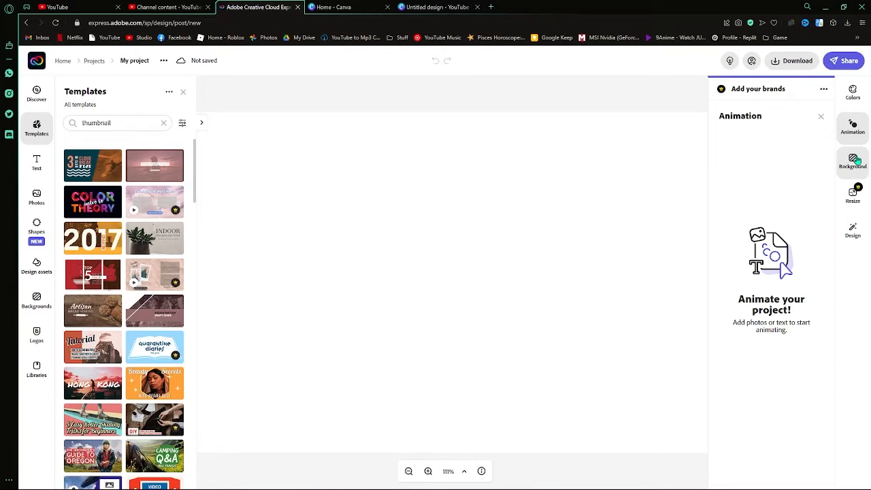
left_click(853, 161)
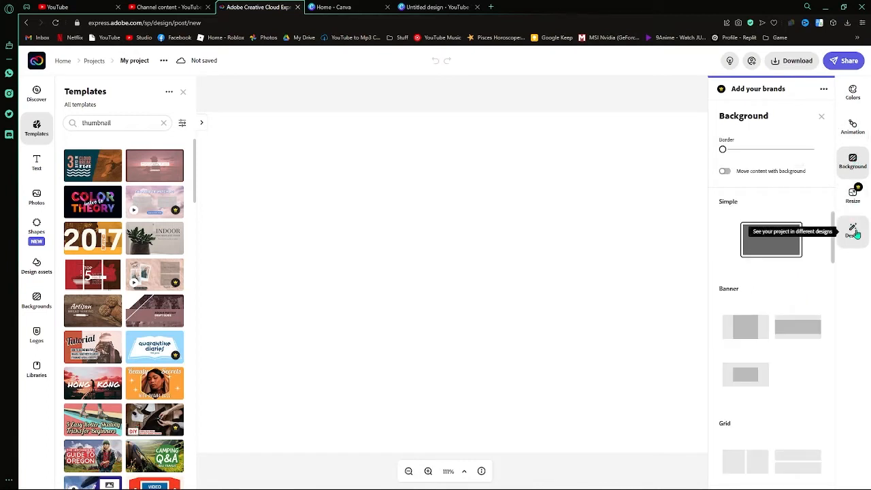
left_click(853, 230)
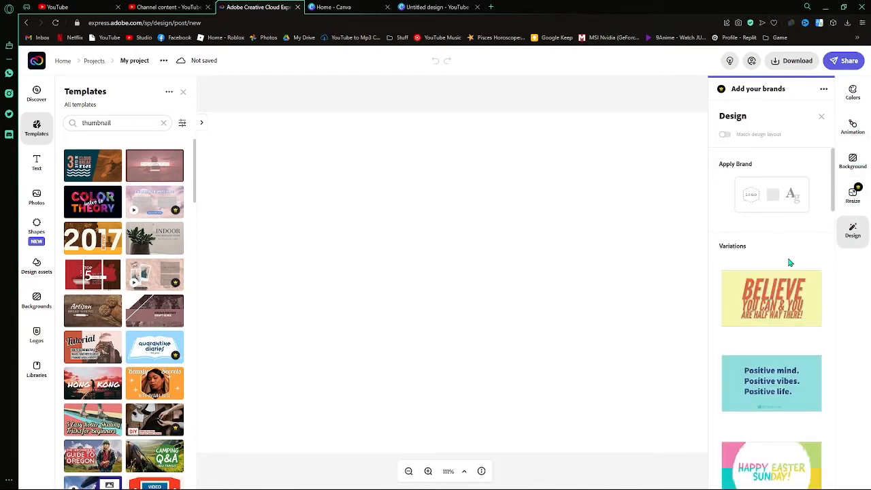
scroll("down", 3)
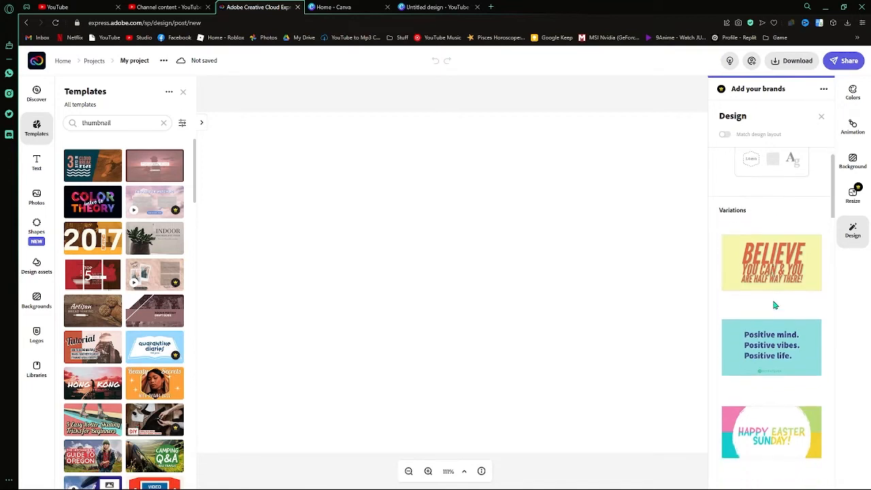
scroll("down", 3)
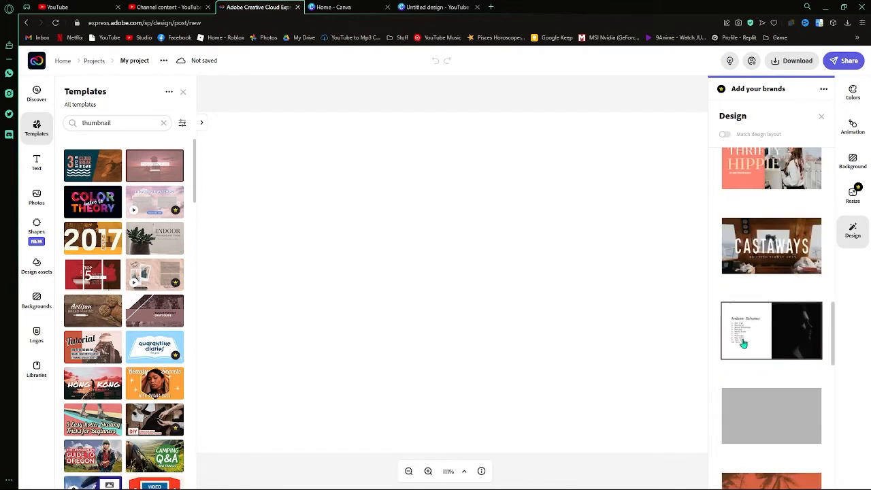
scroll("down", 3)
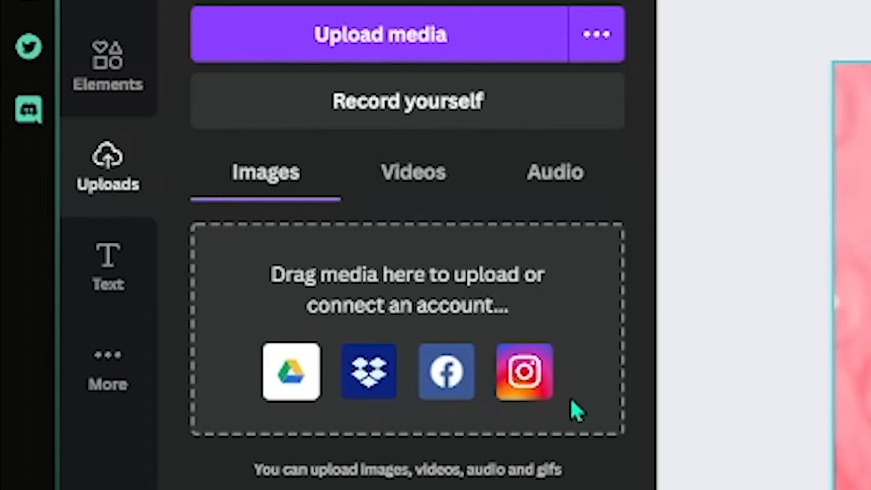
mouse_move(368, 374)
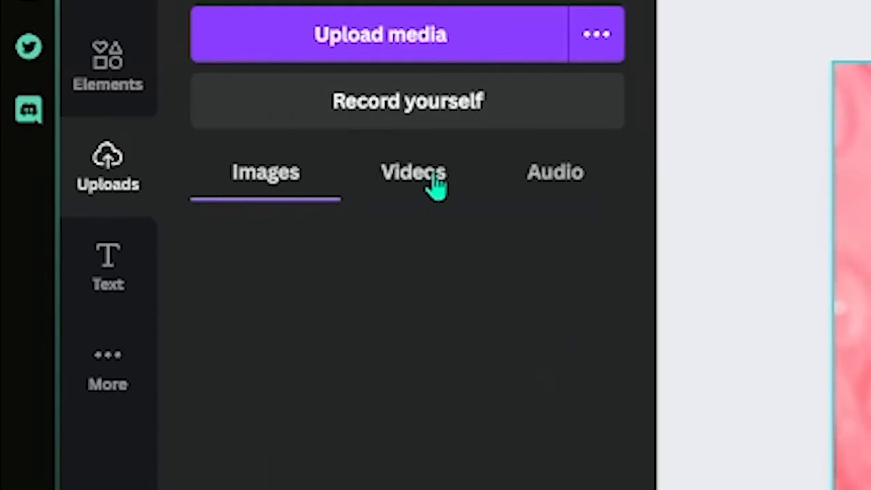
Return to the Images tab of Canva's Uploads panel
left_click(266, 172)
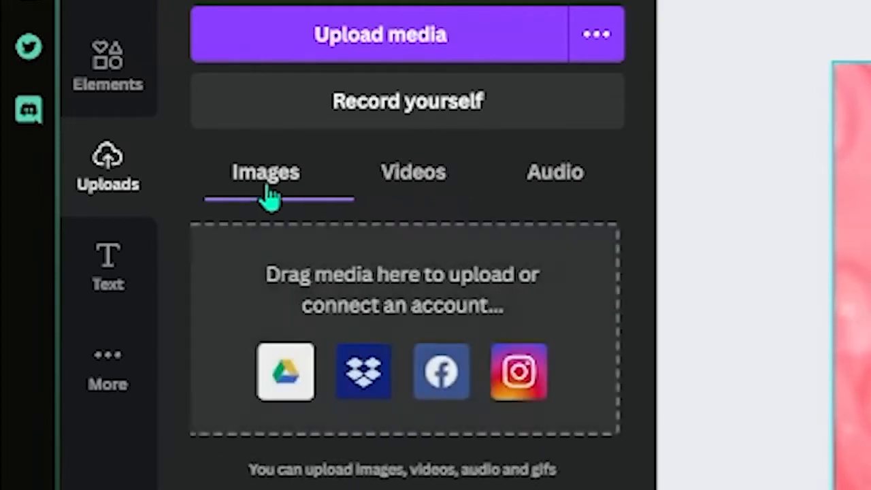
mouse_move(539, 215)
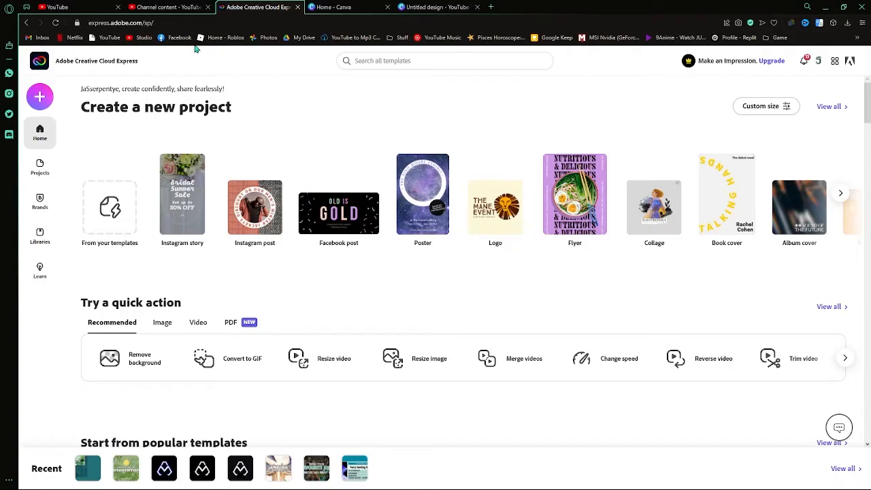
mouse_move(414, 278)
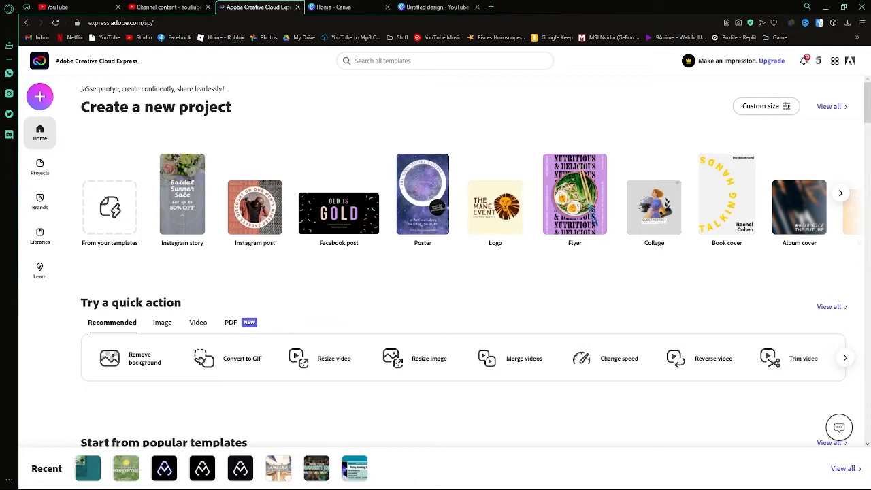
mouse_move(288, 103)
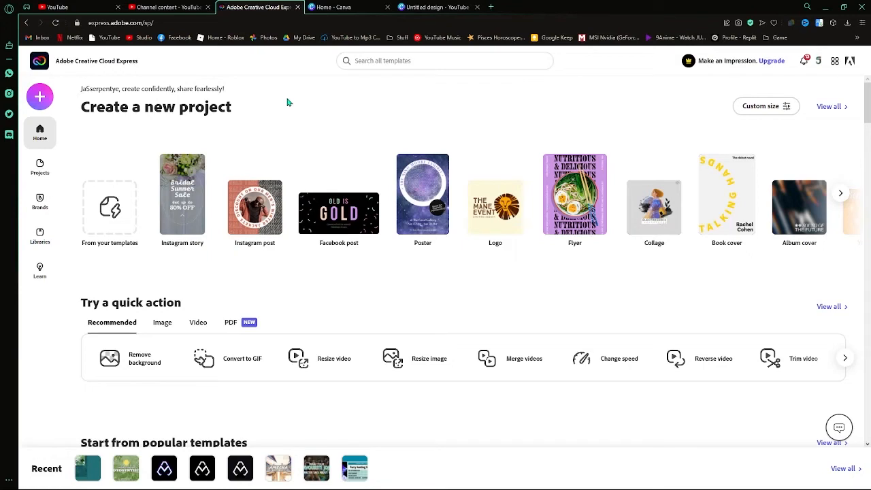
mouse_move(287, 127)
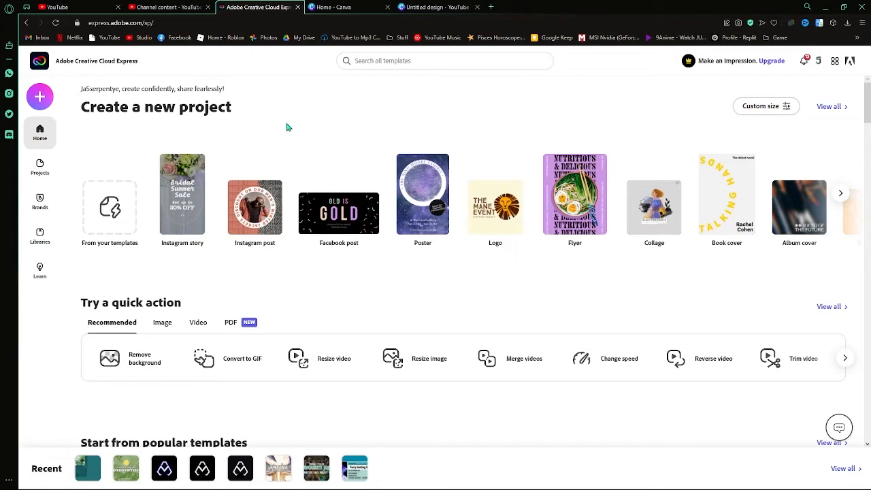
mouse_move(145, 335)
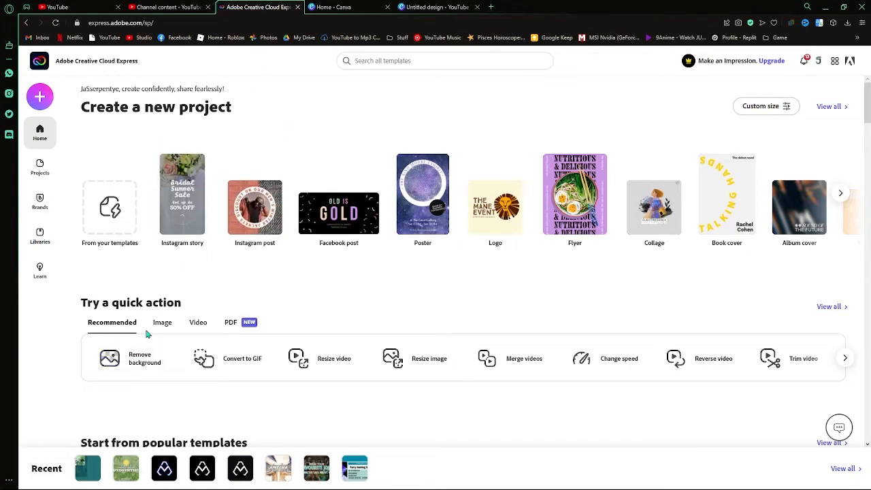